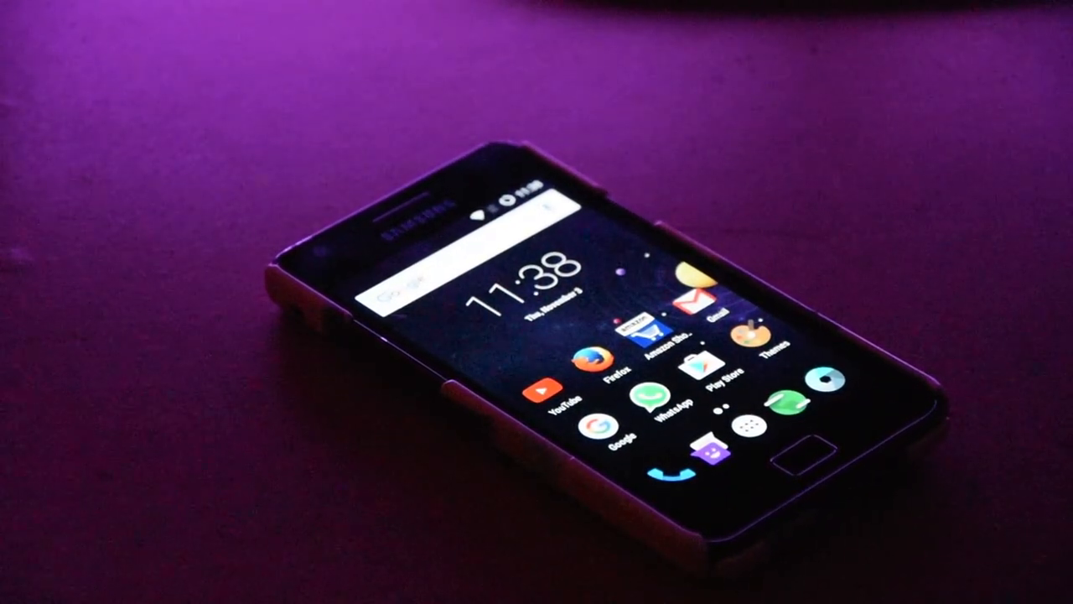
# - Search Google for 'how to root oneplus 2', then replace the query with 'xdaforum'
pyautogui.write('h')
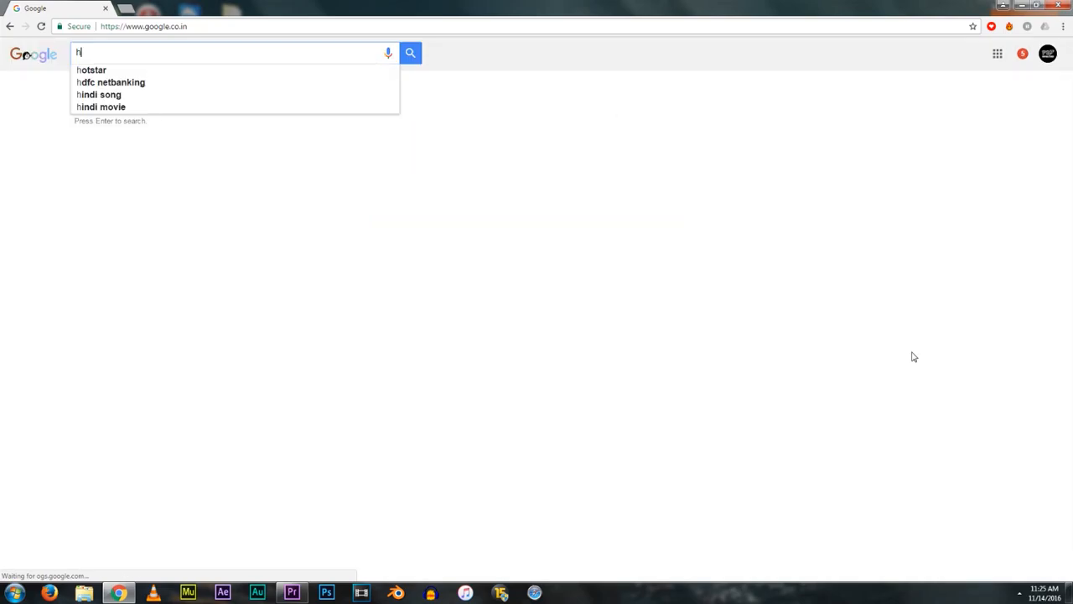
pyautogui.write('how to root')
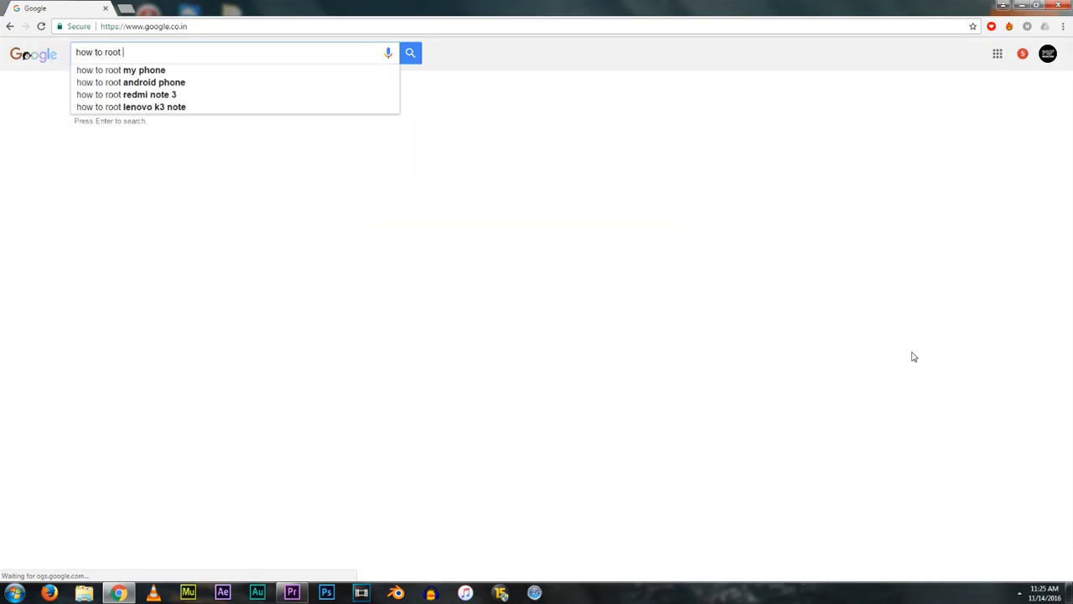
pyautogui.write('oneplus 2')
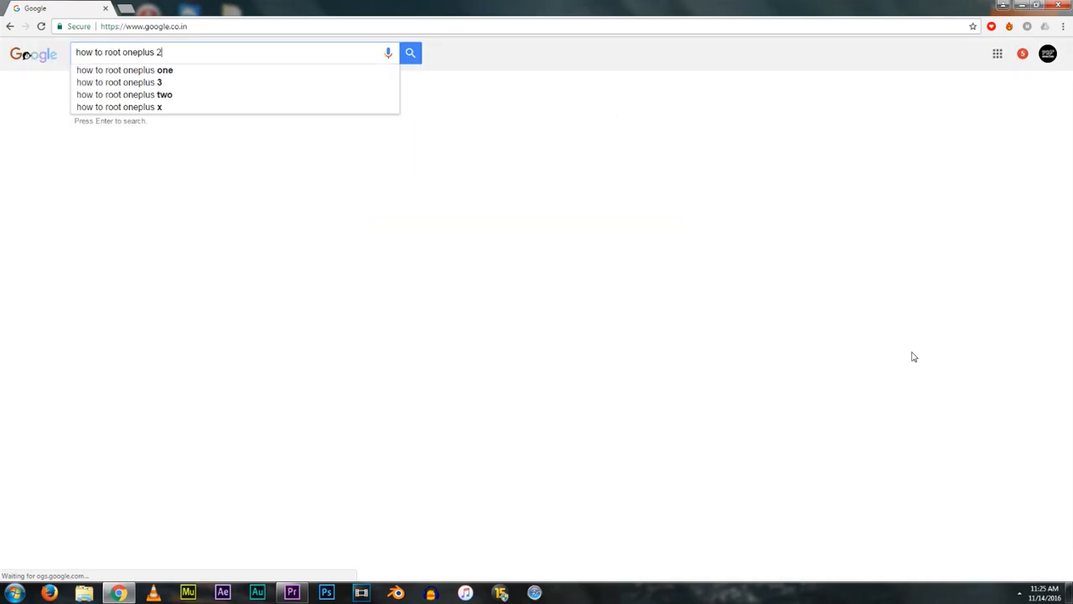
pyautogui.press('enter')
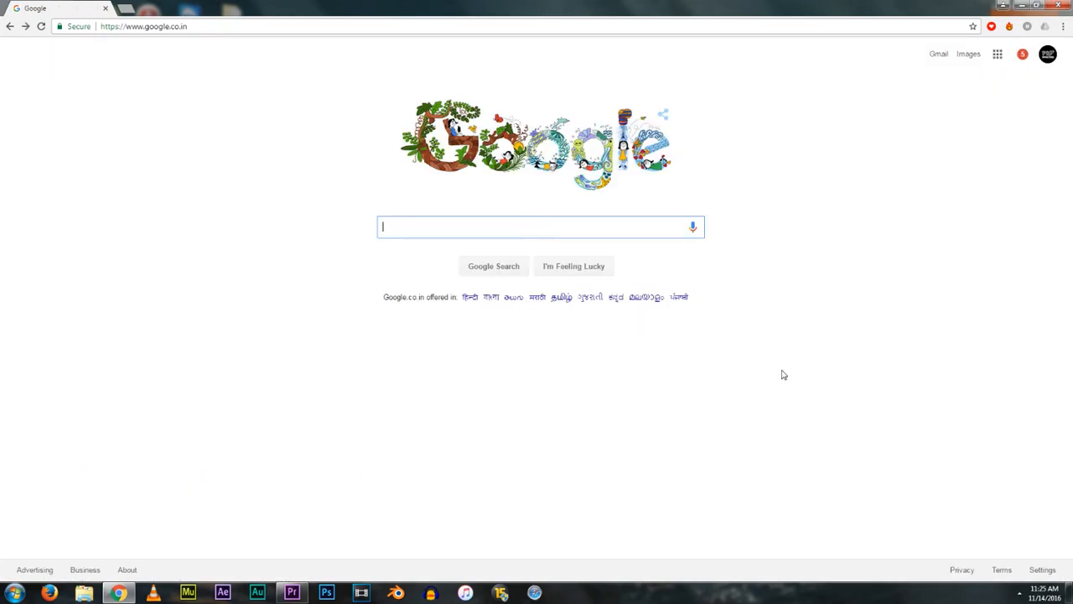
pyautogui.write('xdaforum')
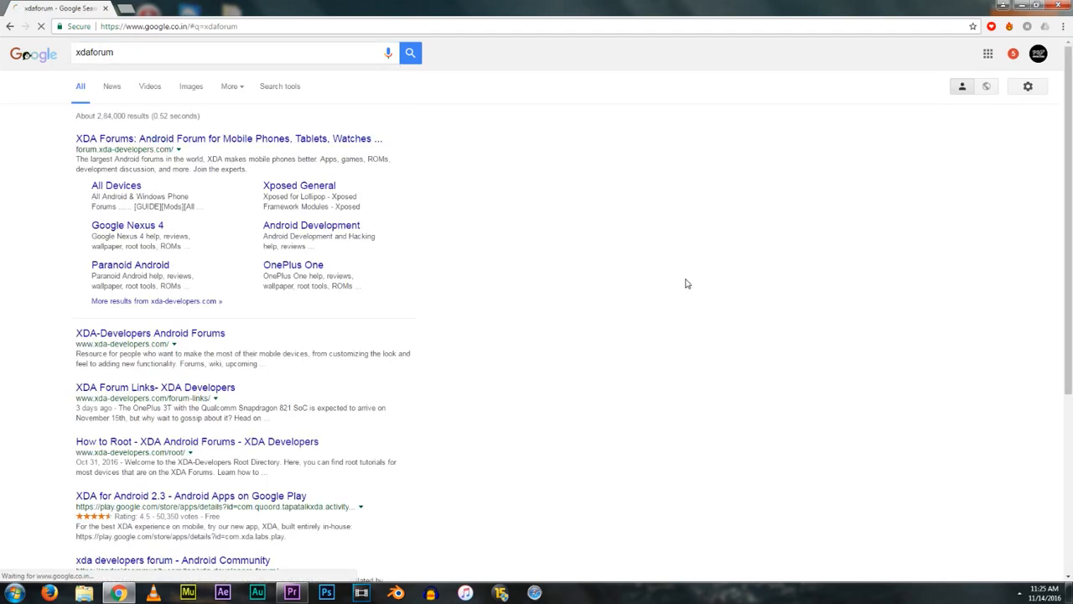
# - Open the XDA Forums result from the search listing
pyautogui.click(227, 139)
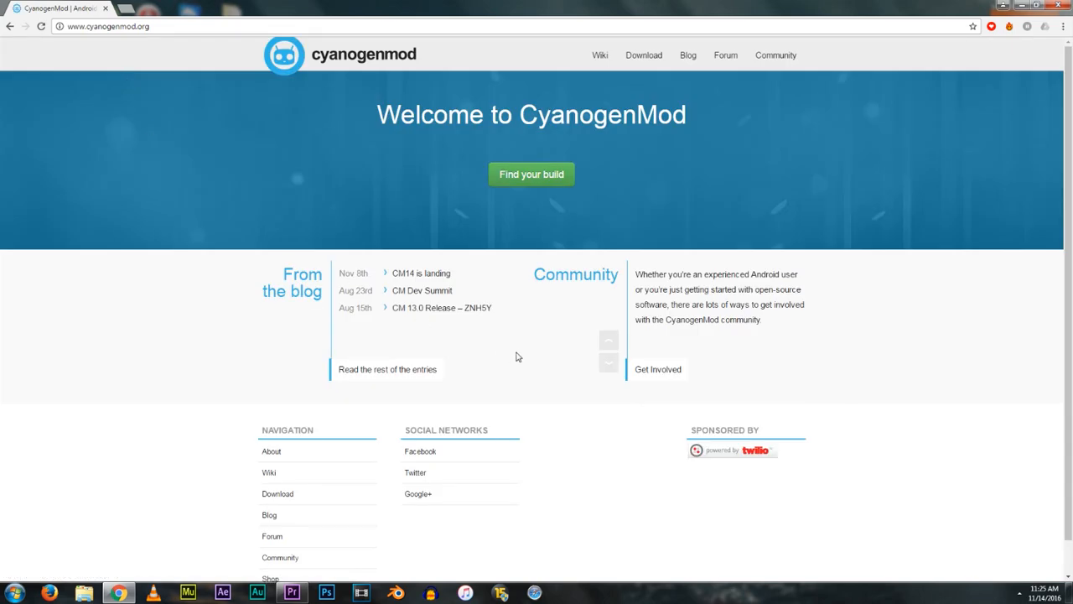
# - Go to 'Find your build' on cyanogenmod.org and browse the nightly builds table
pyautogui.click(532, 173)
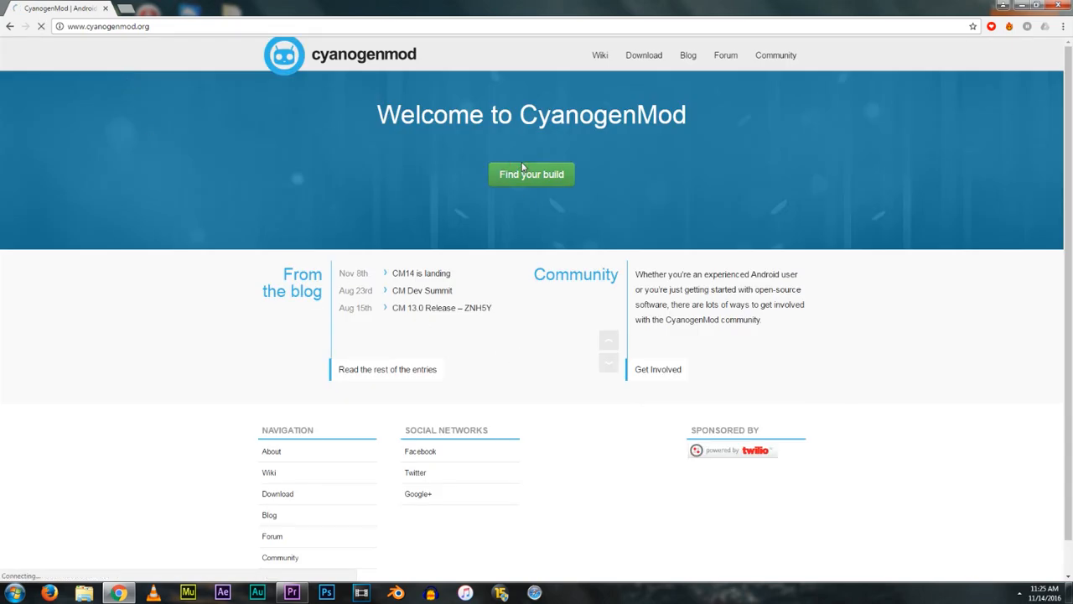
pyautogui.click(532, 174)
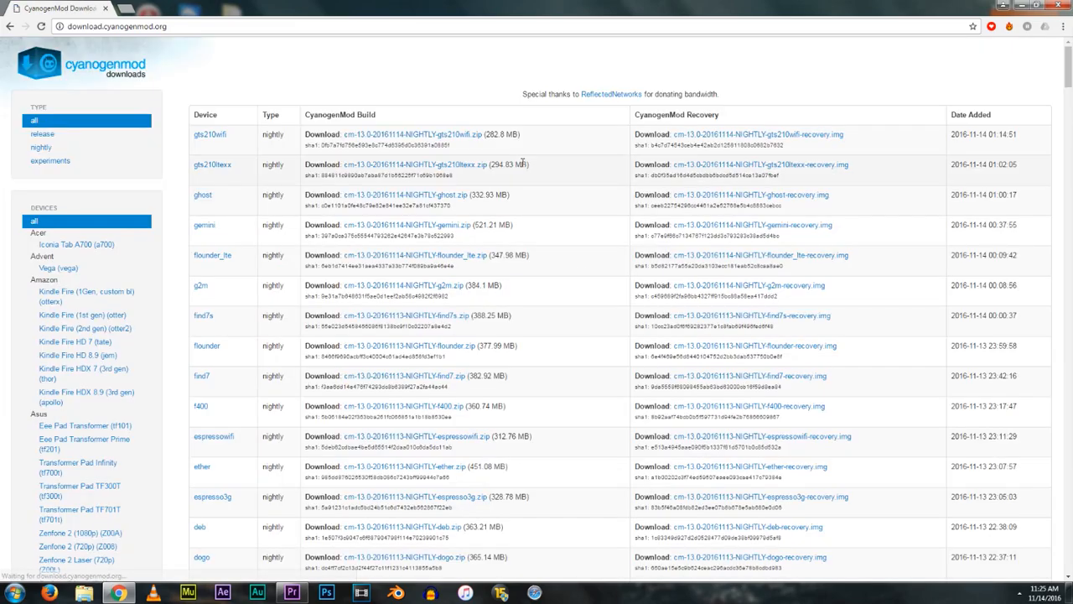
pyautogui.scroll(-3)
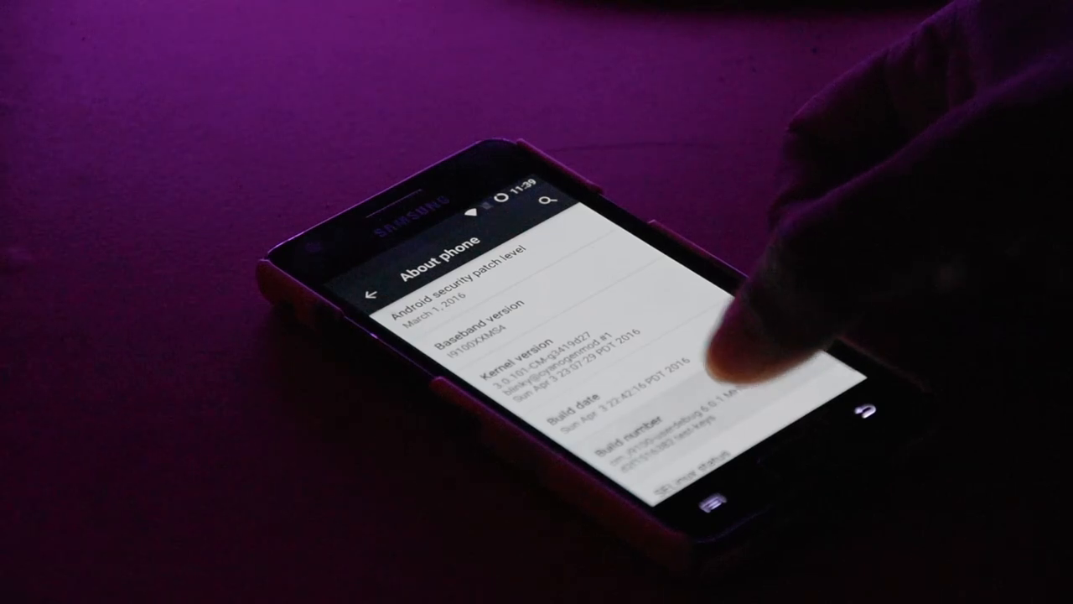
# - Tap Build number in About phone to unlock Developer options, then enter it
pyautogui.click(646, 436)
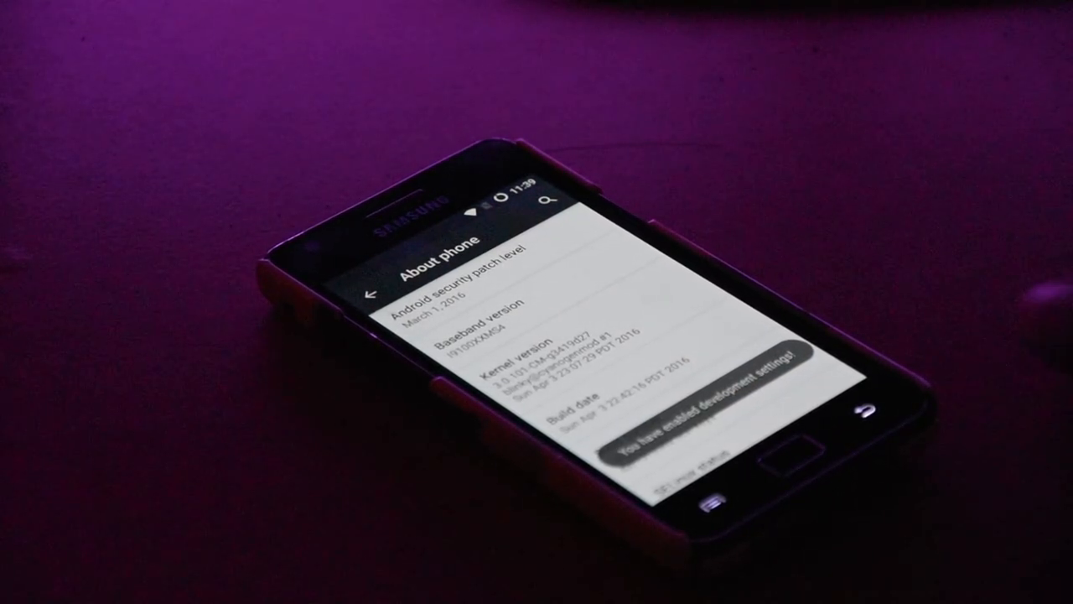
pyautogui.scroll(-3)
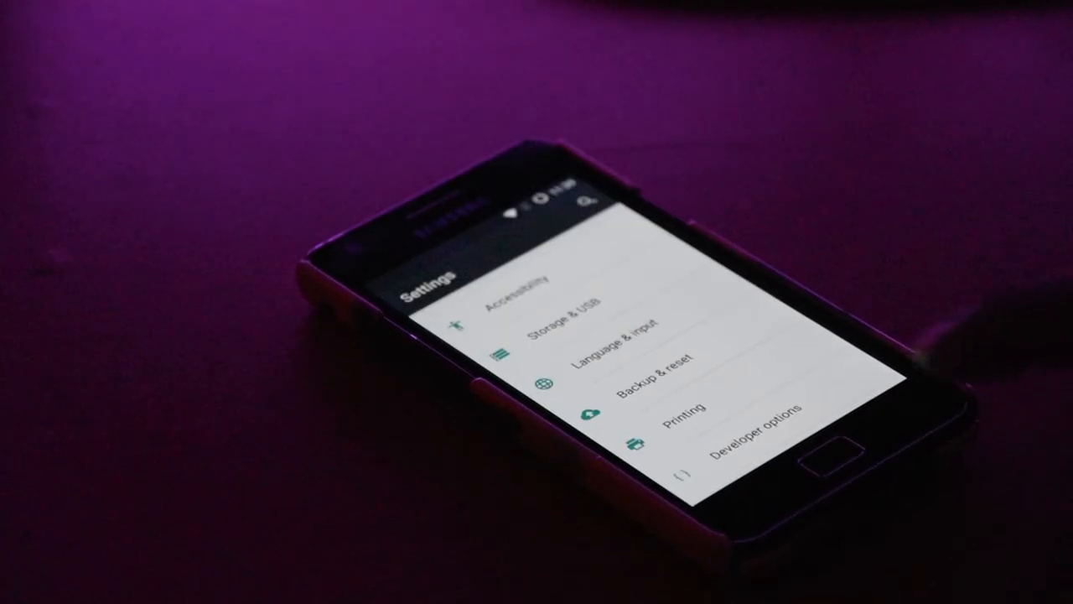
pyautogui.click(746, 445)
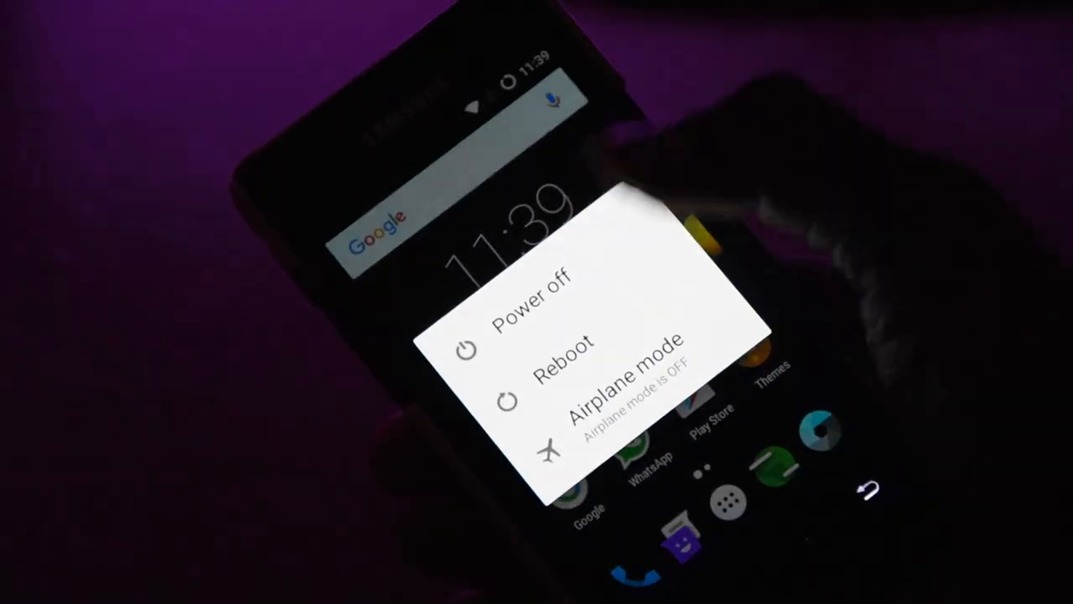
# - Reboot the phone into Recovery from the power menu
pyautogui.click(564, 342)
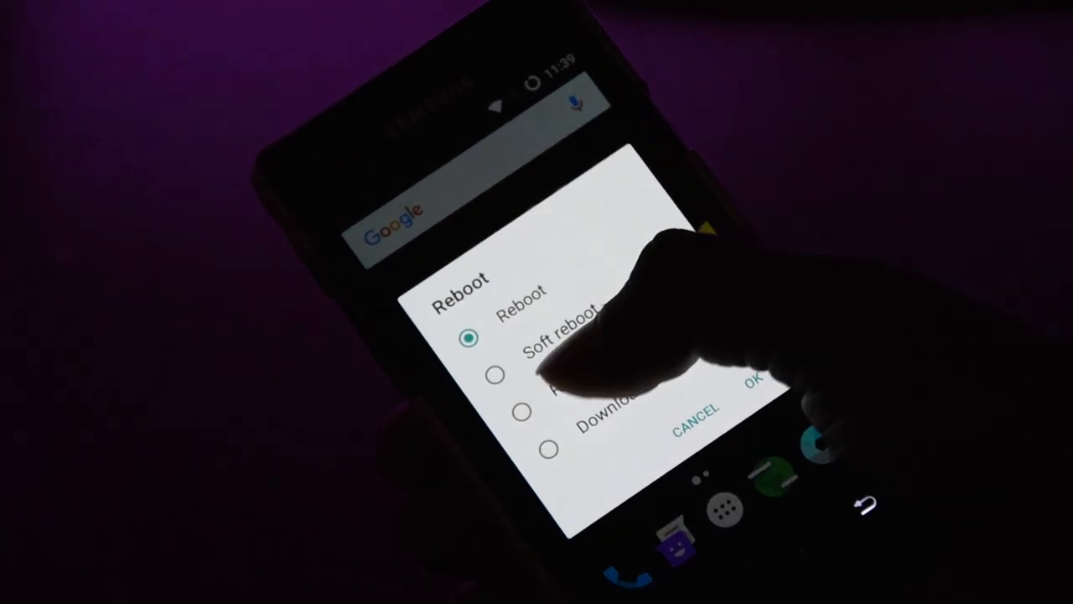
pyautogui.click(752, 394)
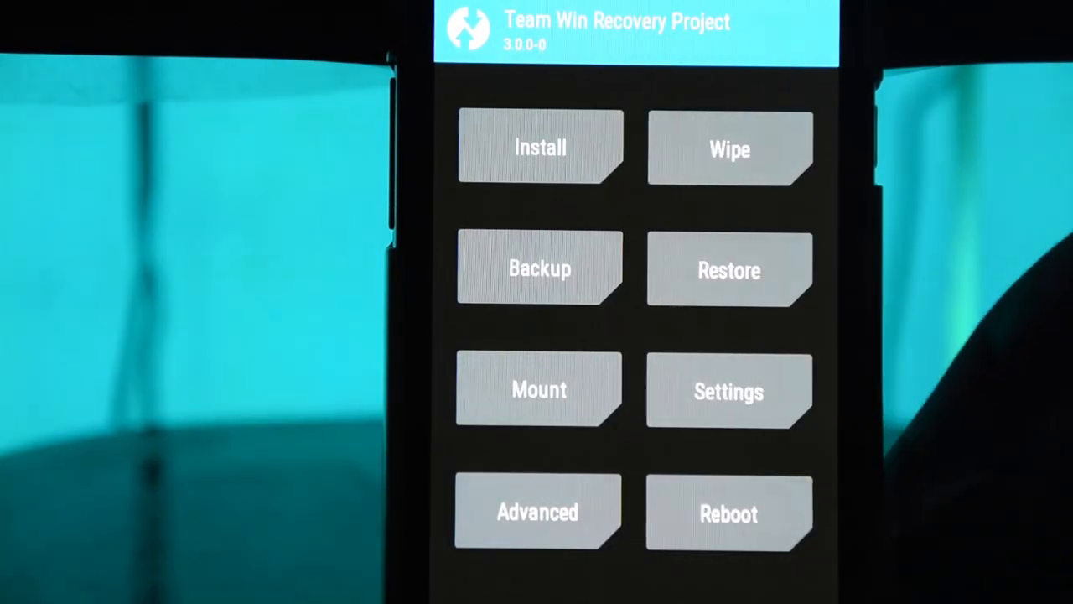
# - From Install, select the SDCard (2042MB) storage and pick the banks_dynamic_gapps zip in UcDownloads
pyautogui.click(539, 147)
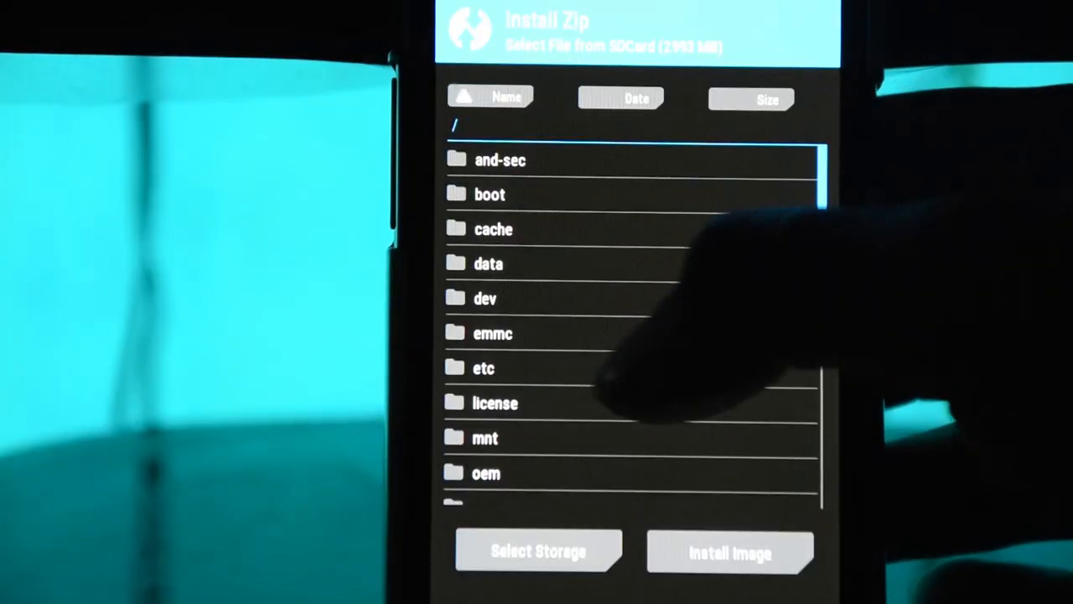
pyautogui.click(538, 551)
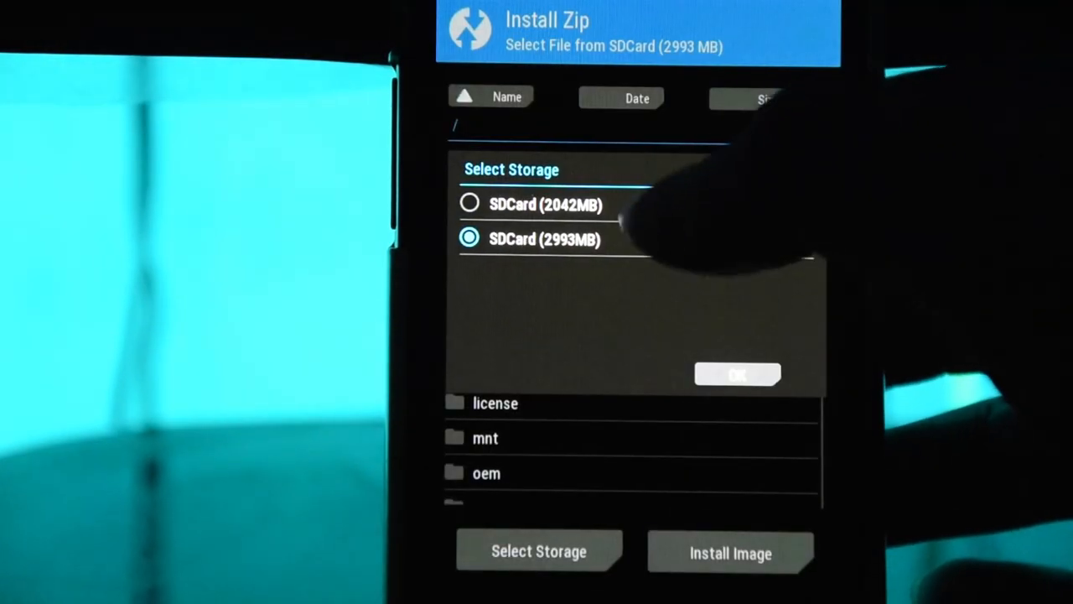
pyautogui.click(736, 373)
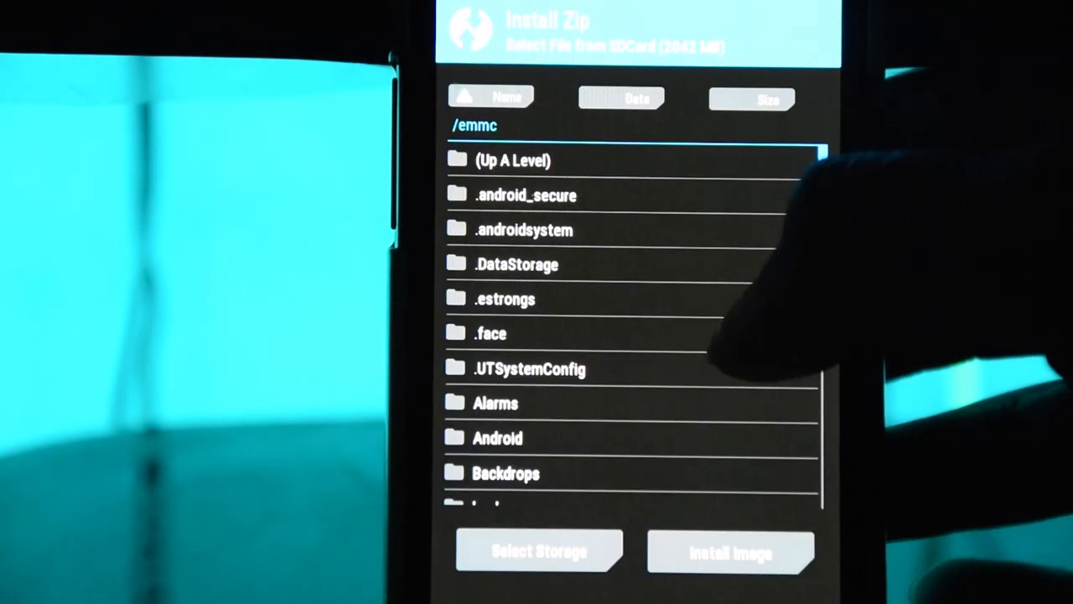
pyautogui.scroll(-3)
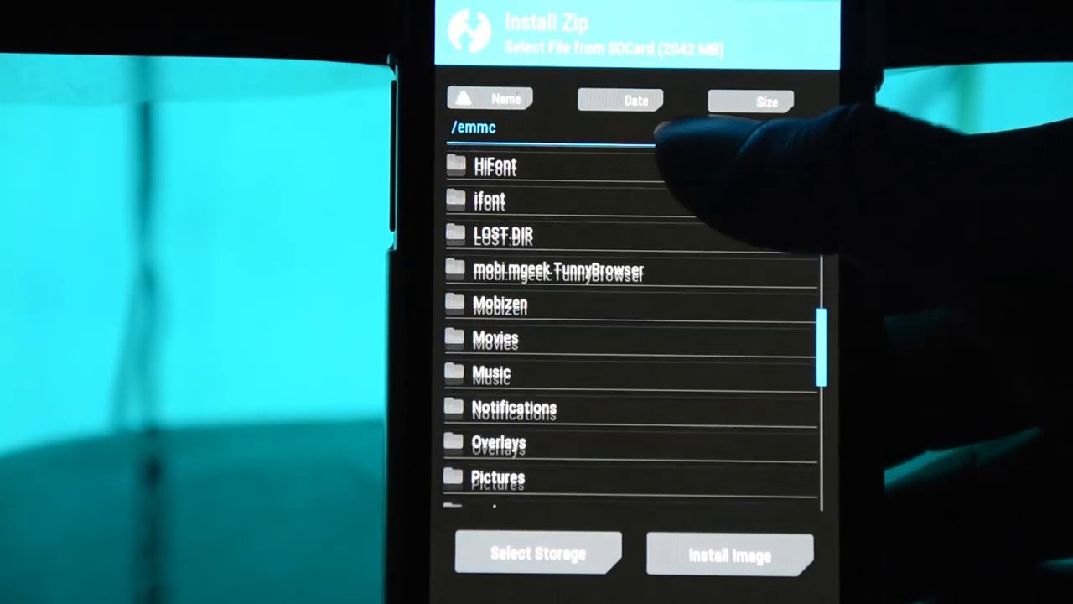
pyautogui.scroll(-3)
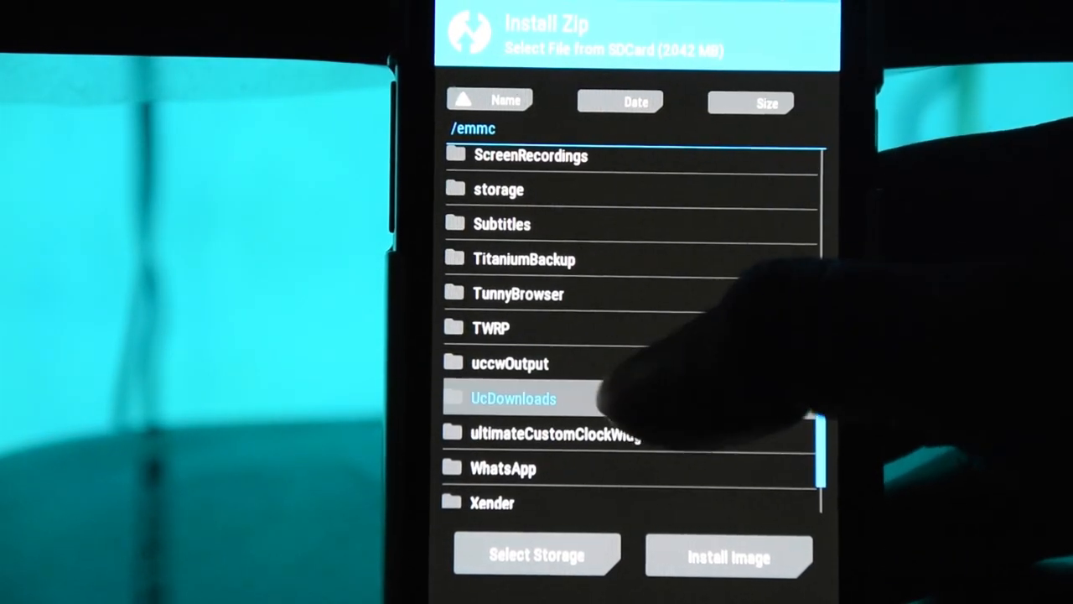
pyautogui.click(514, 398)
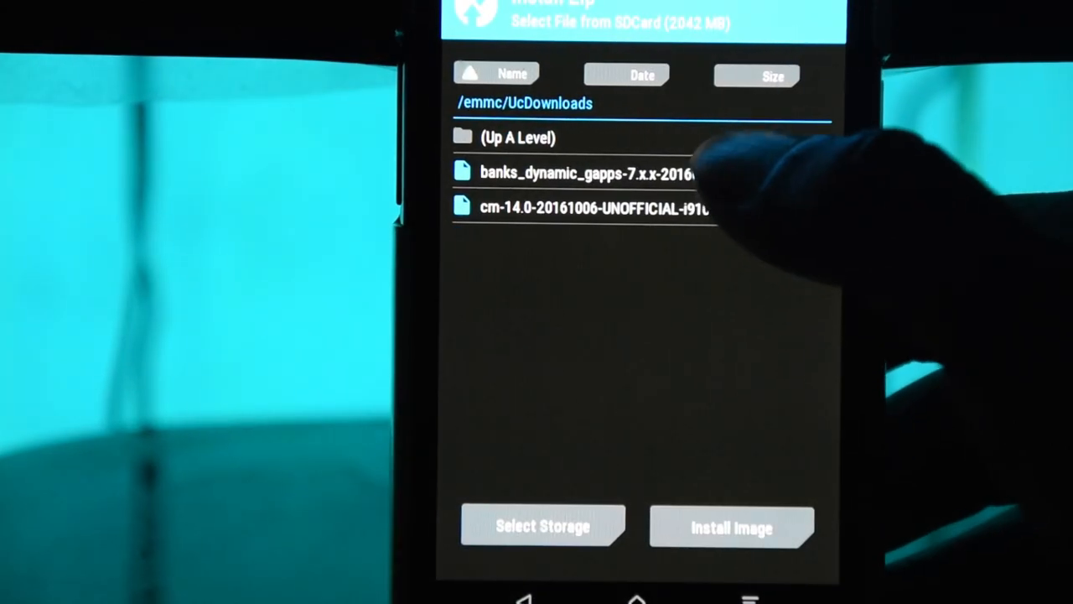
pyautogui.click(587, 207)
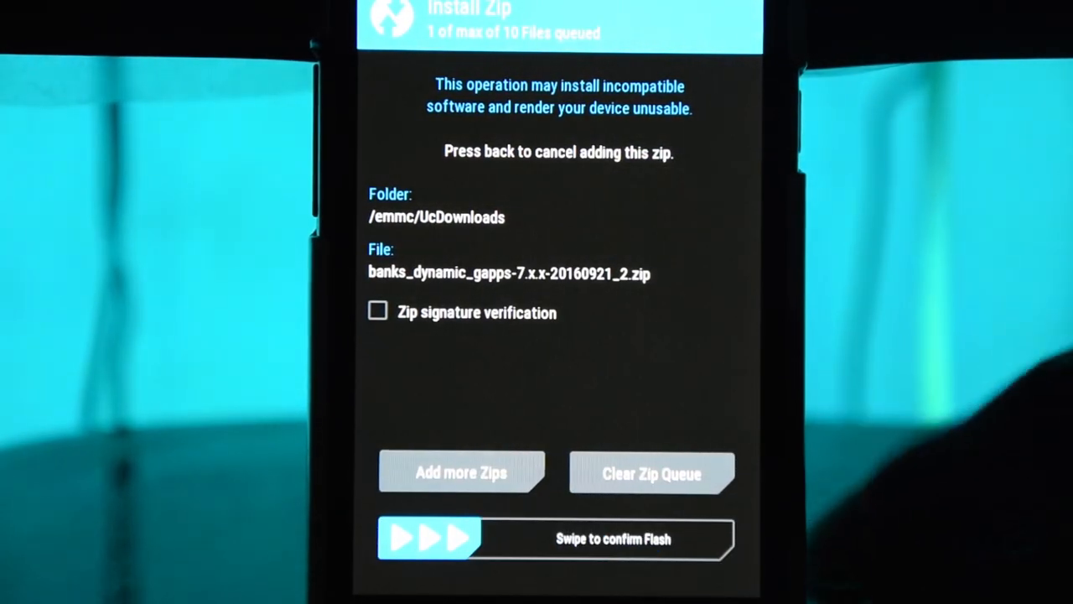
# - Swipe to confirm flashing the GApps zip, then wipe cache and Dalvik cache
pyautogui.moveTo(411, 539); pyautogui.dragTo(696, 538)
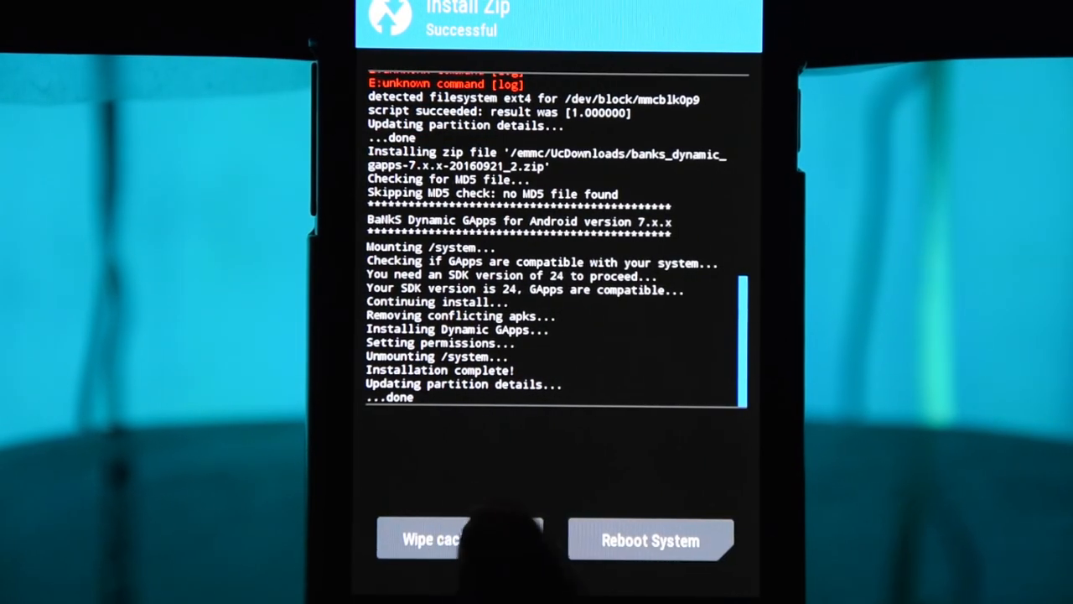
pyautogui.click(436, 539)
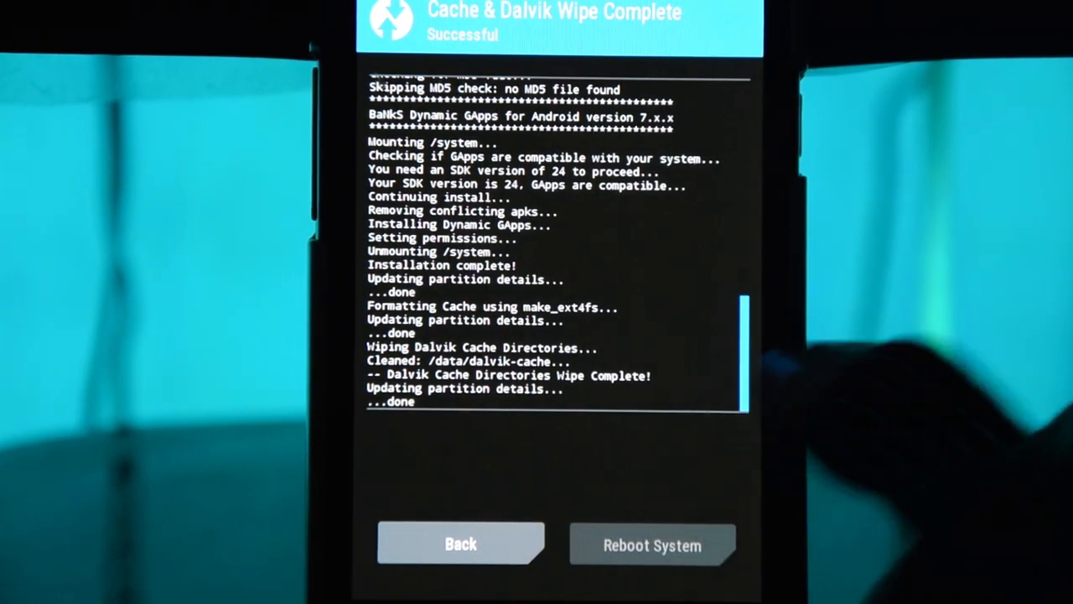
# - Reboot System from TWRP into the newly flashed ROM
pyautogui.click(652, 545)
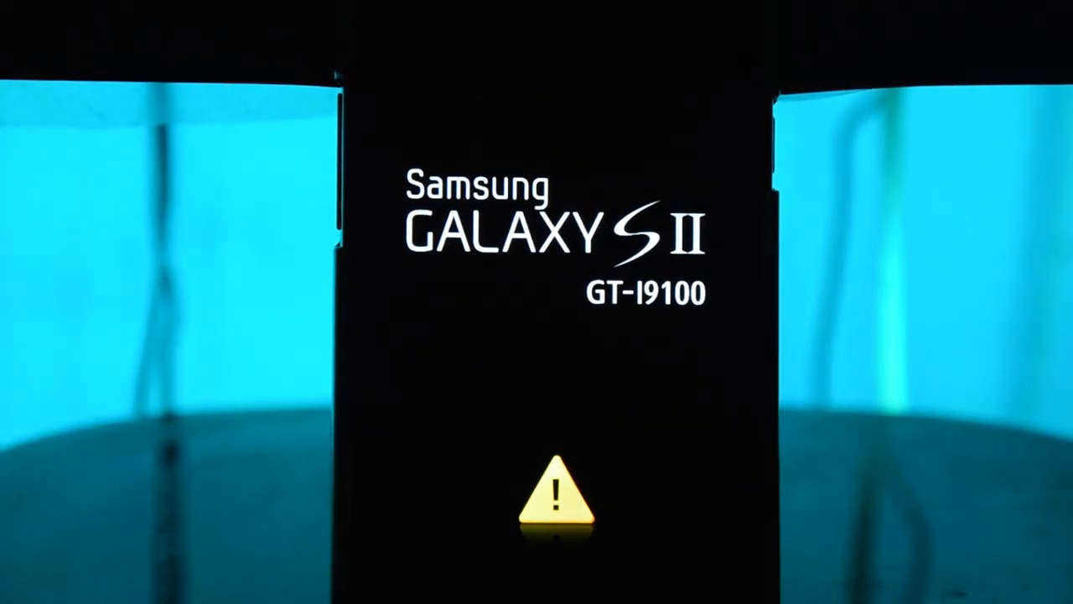